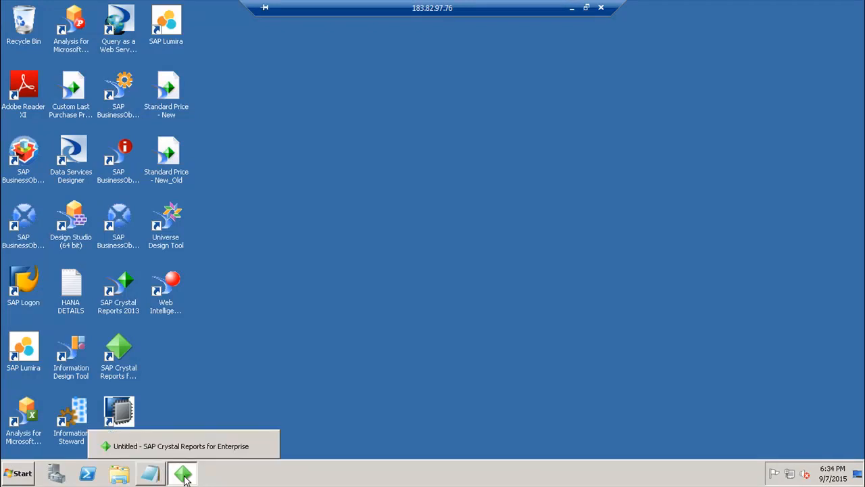
Restore the untitled Crystal Reports report window from the taskbar.
left_click(10, 18)
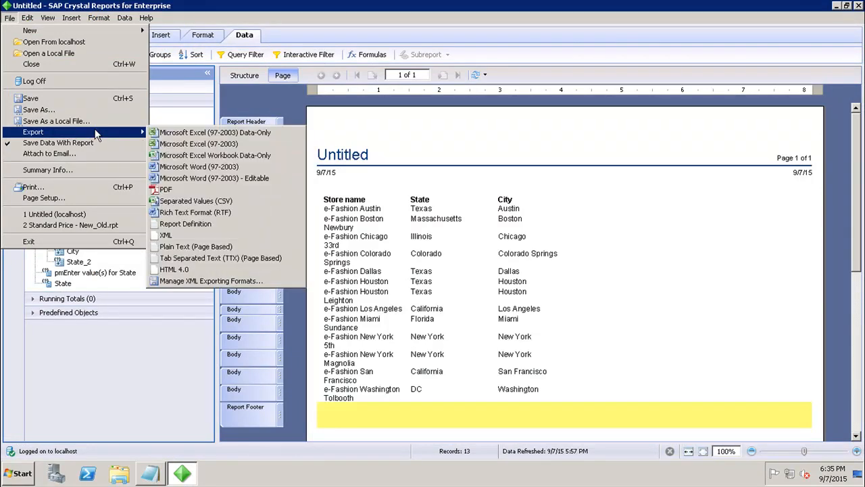
mouse_move(173, 269)
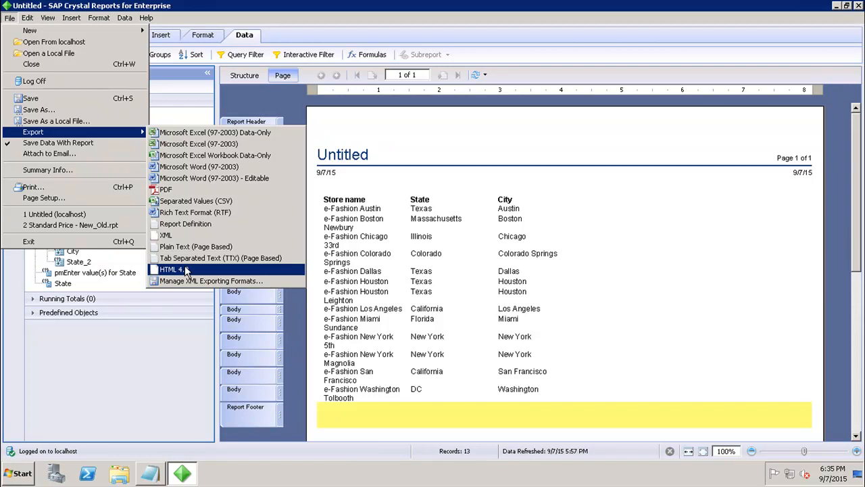
Review the HTML 4.0 Export Options, close them, and minimize Crystal Reports to the desktop.
left_click(170, 269)
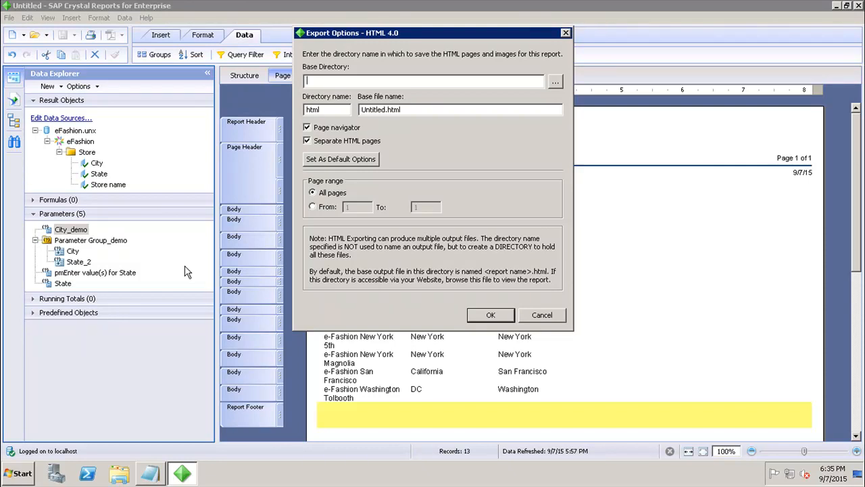
mouse_move(229, 296)
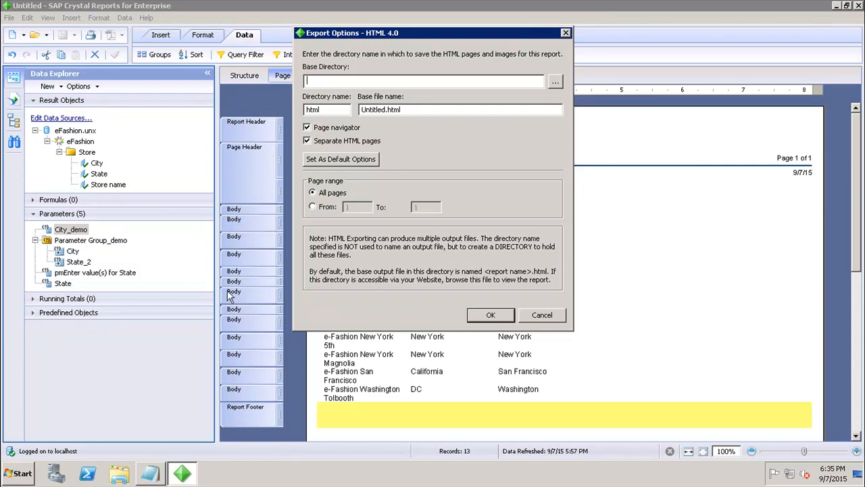
mouse_move(313, 175)
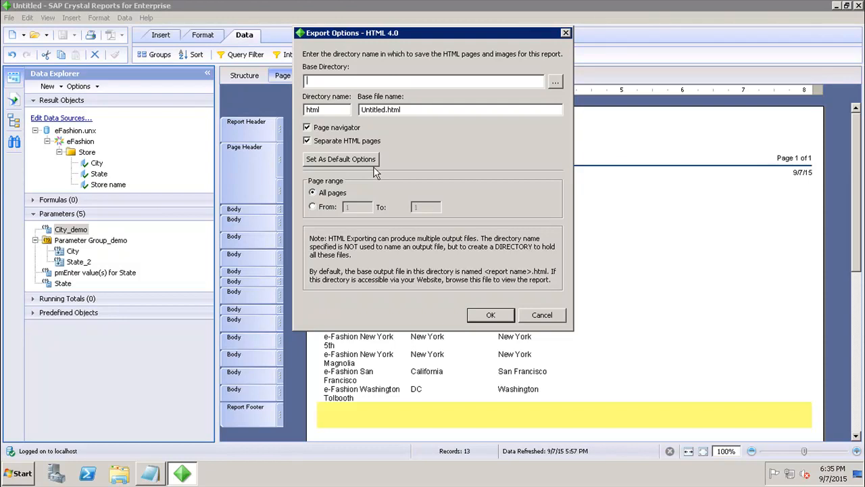
mouse_move(352, 189)
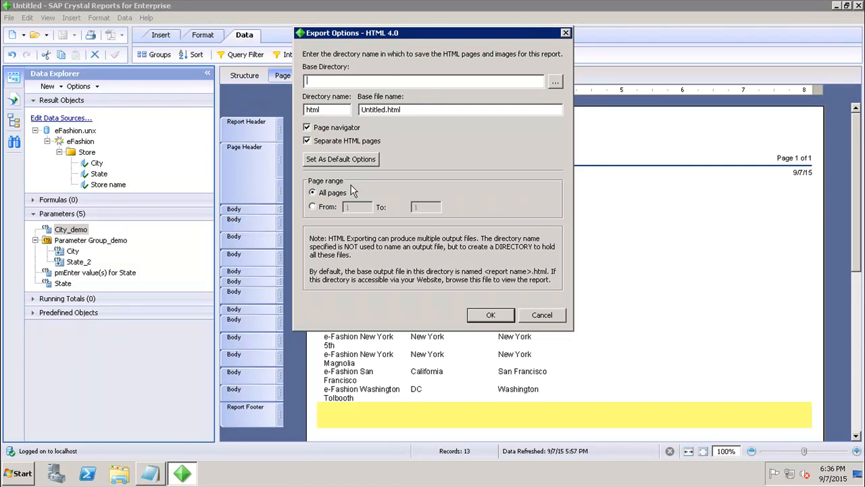
mouse_move(488, 315)
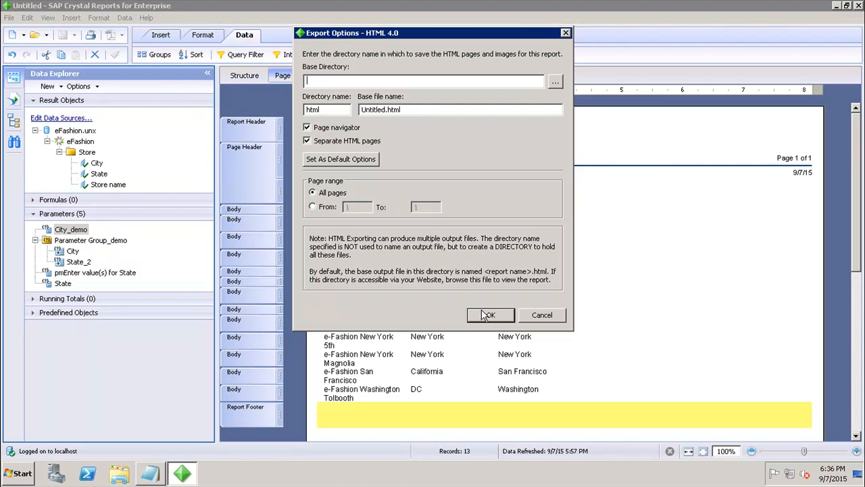
mouse_move(344, 93)
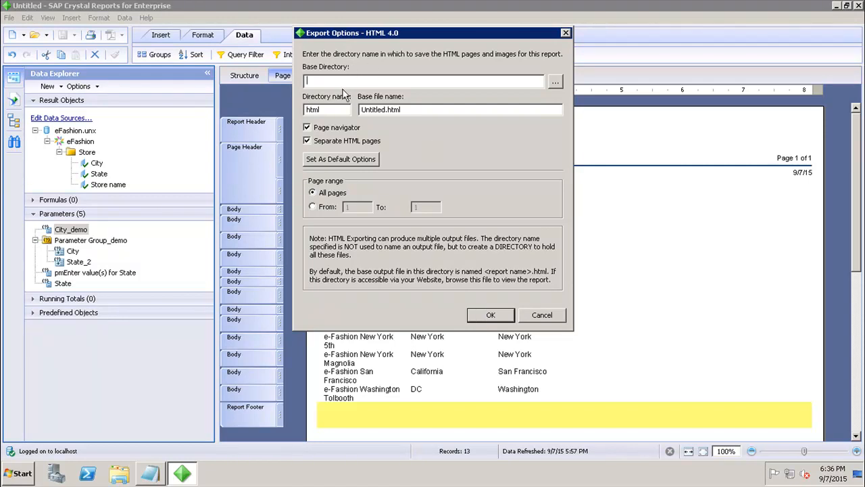
mouse_move(453, 217)
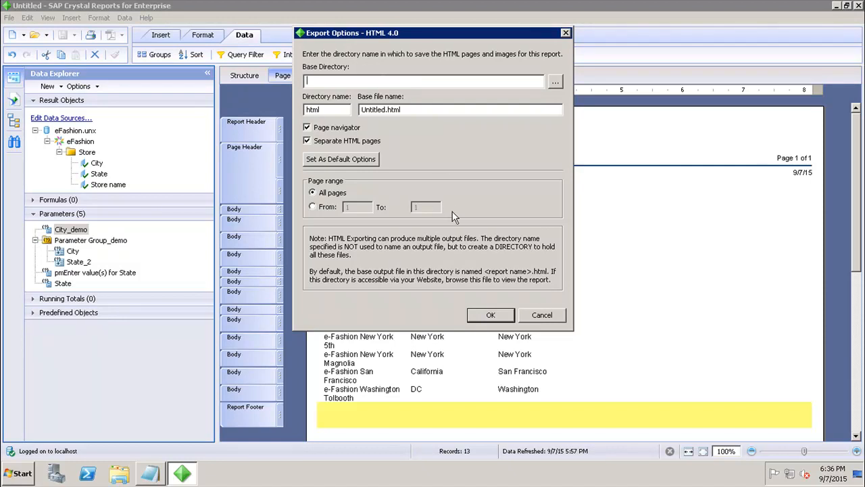
left_click(541, 313)
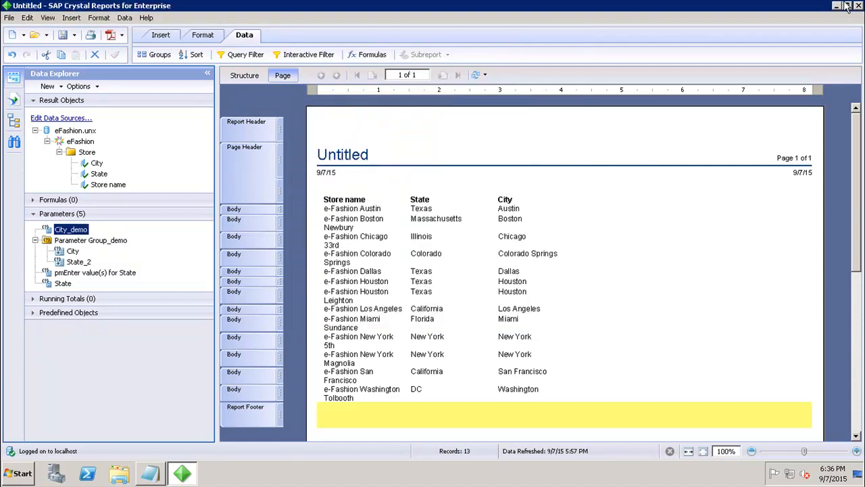
left_click(836, 6)
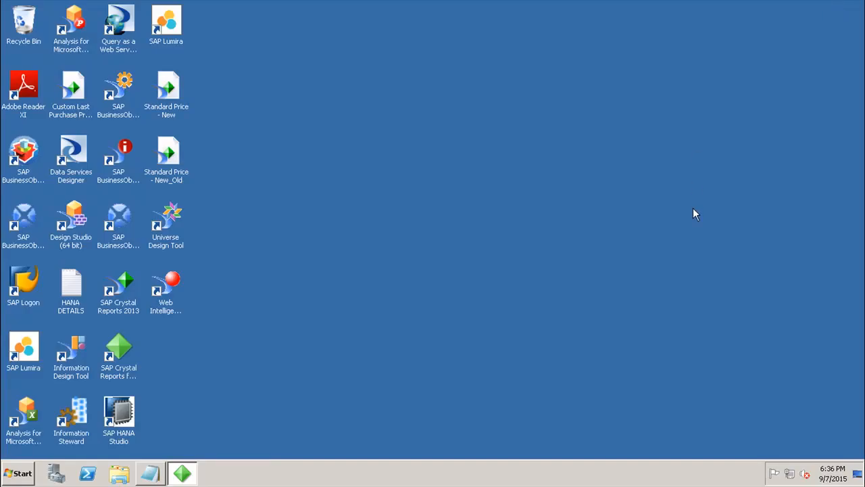